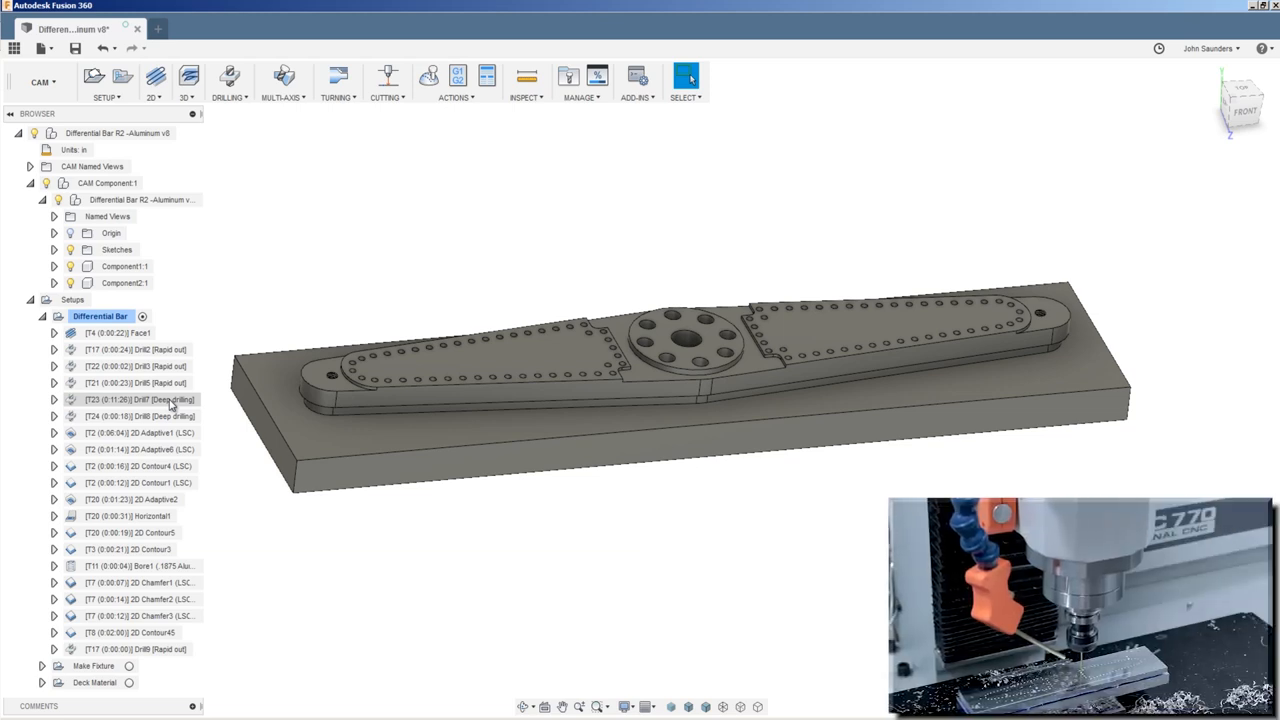
# Edit the Drill7 operation to review its tool, coolant and feed settings
pyautogui.rightClick(140, 400)
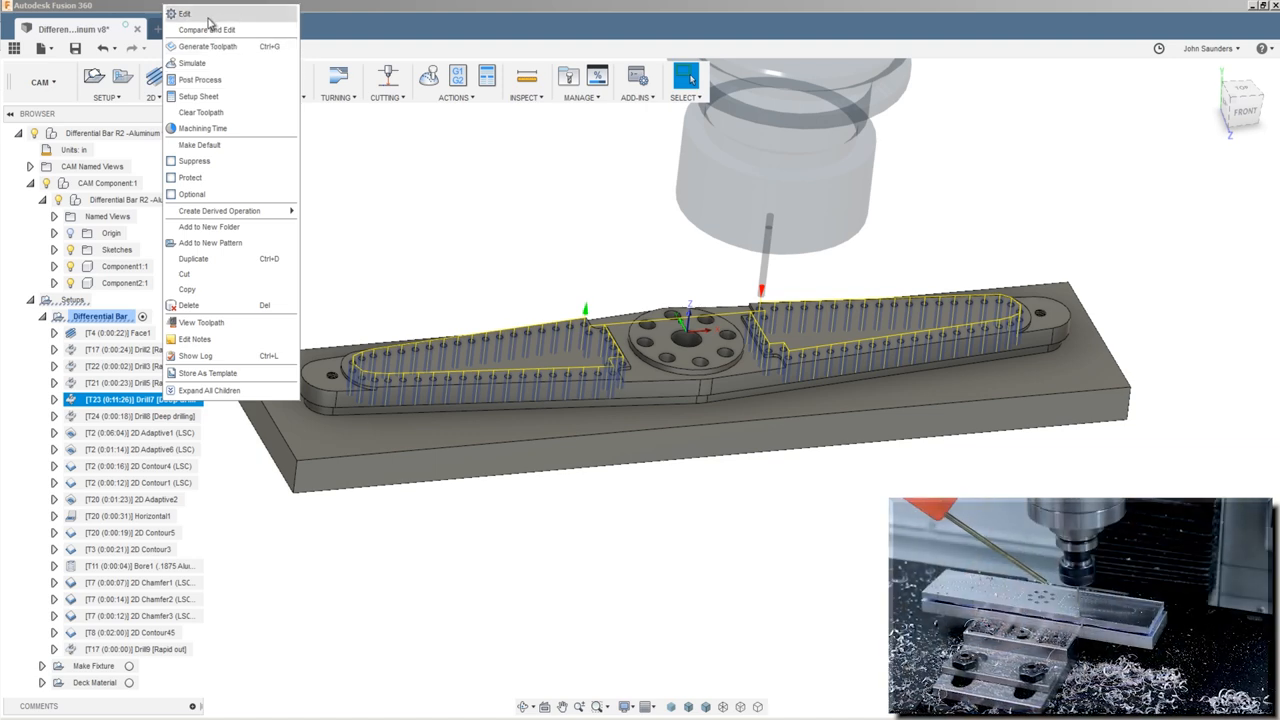
pyautogui.click(184, 12)
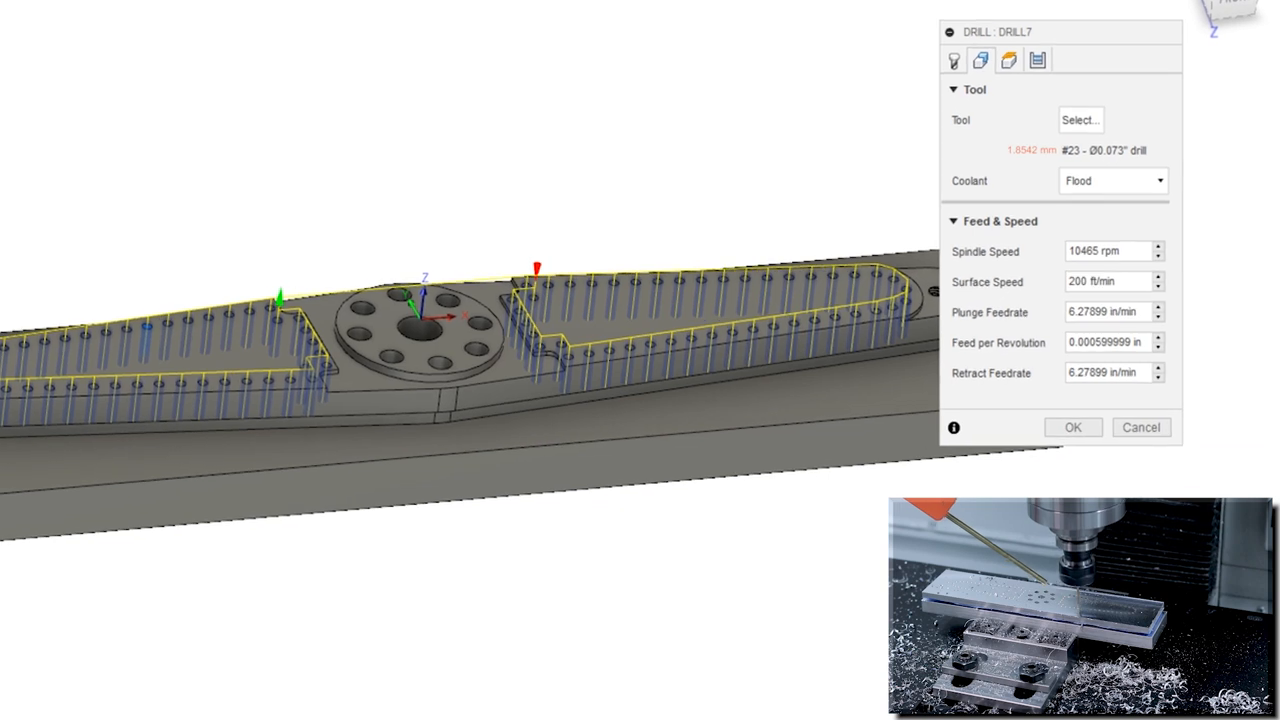
pyautogui.click(1008, 60)
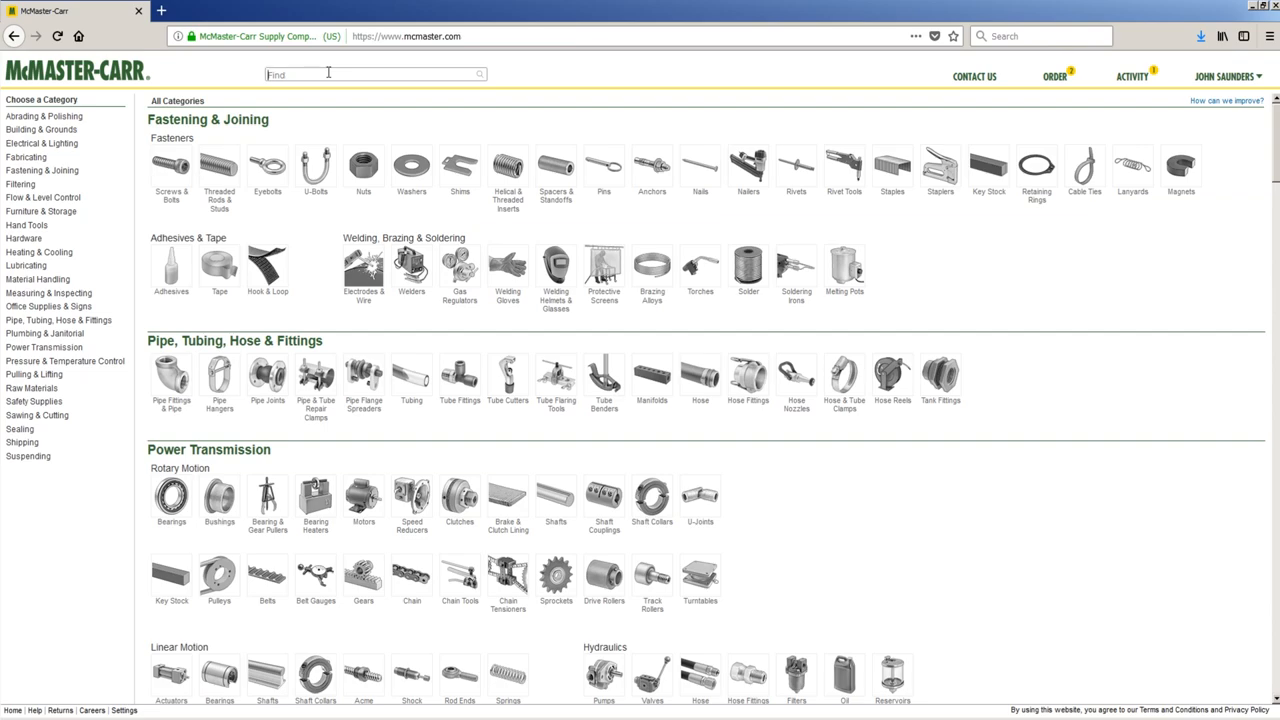
pyautogui.write('drill')
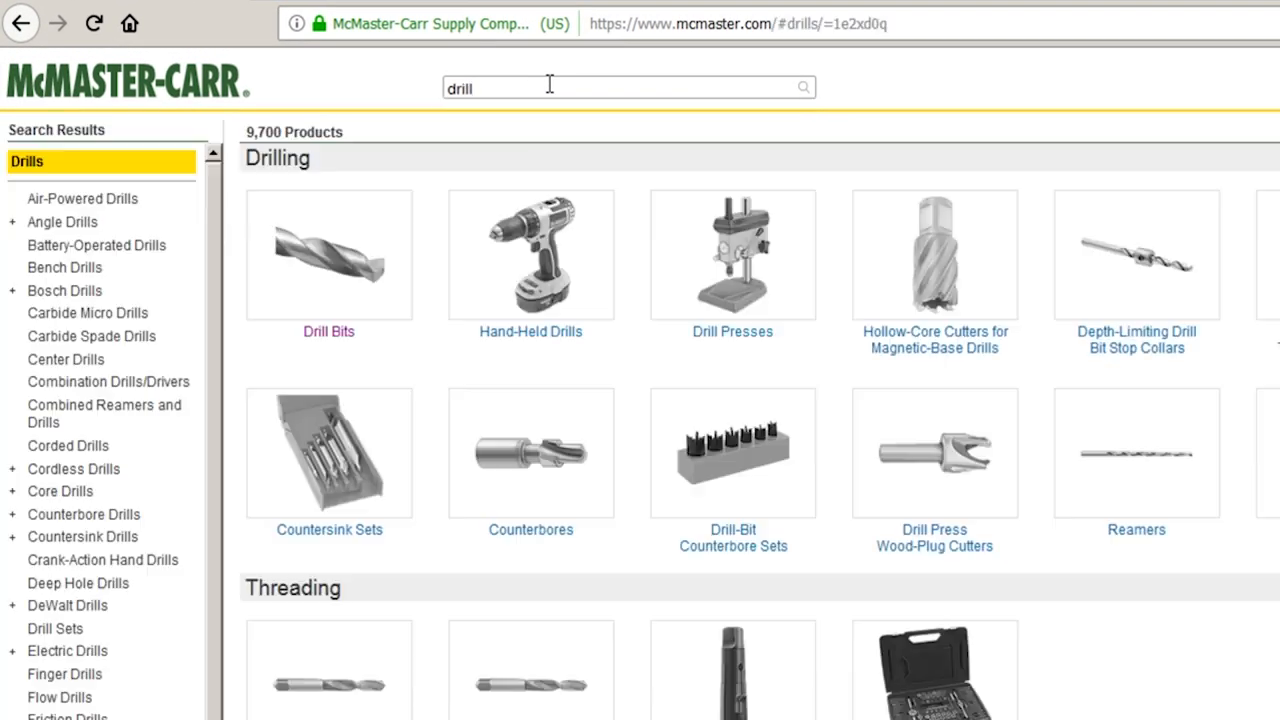
pyautogui.click(328, 254)
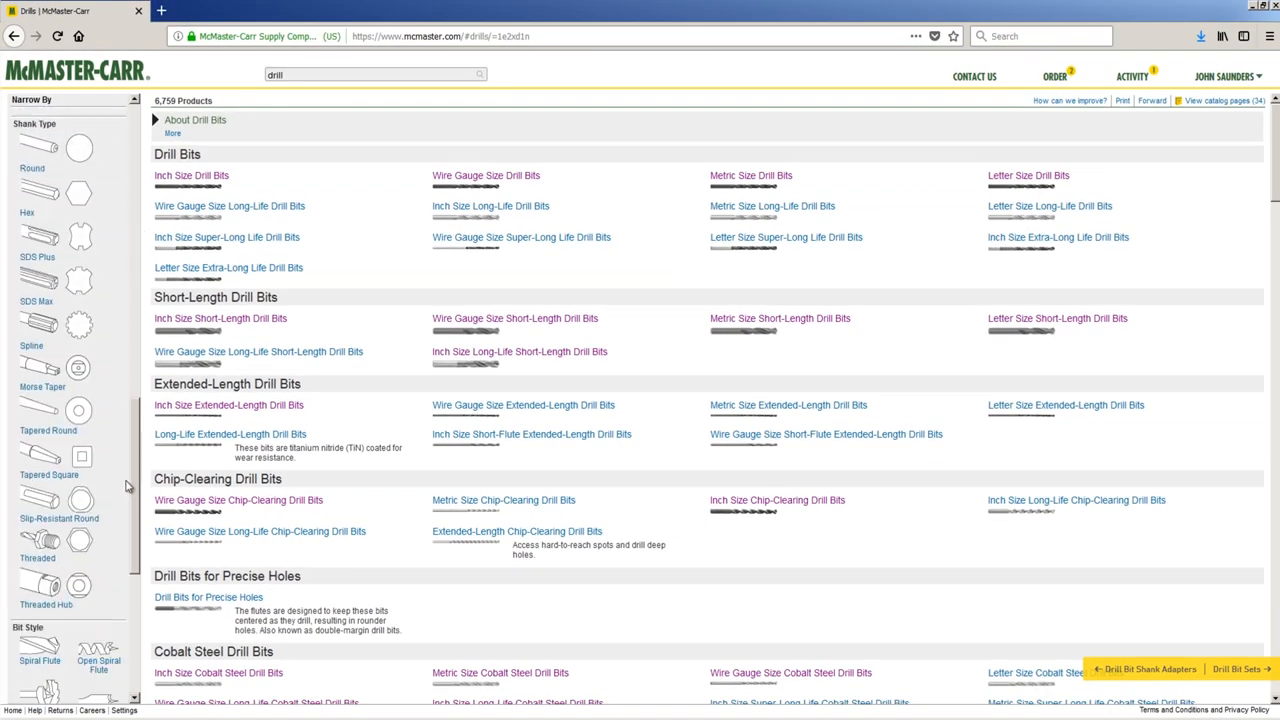
pyautogui.scroll(-3)
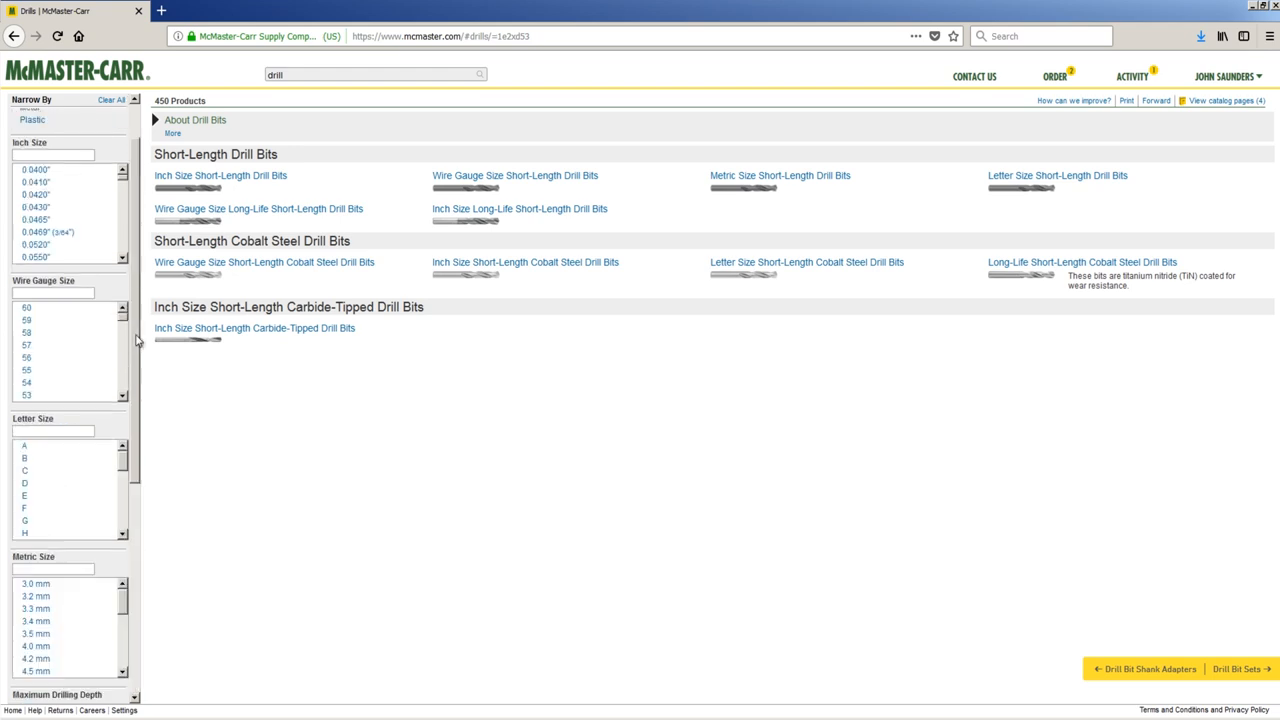
pyautogui.click(30, 162)
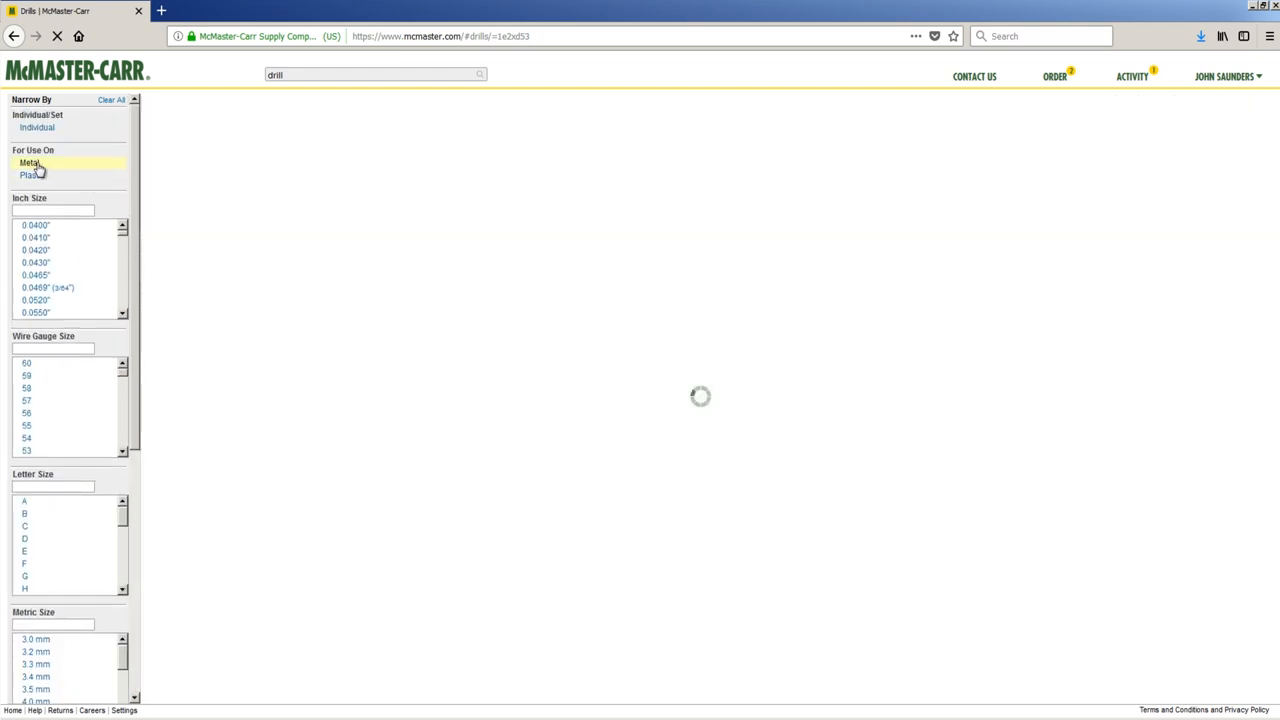
pyautogui.click(28, 164)
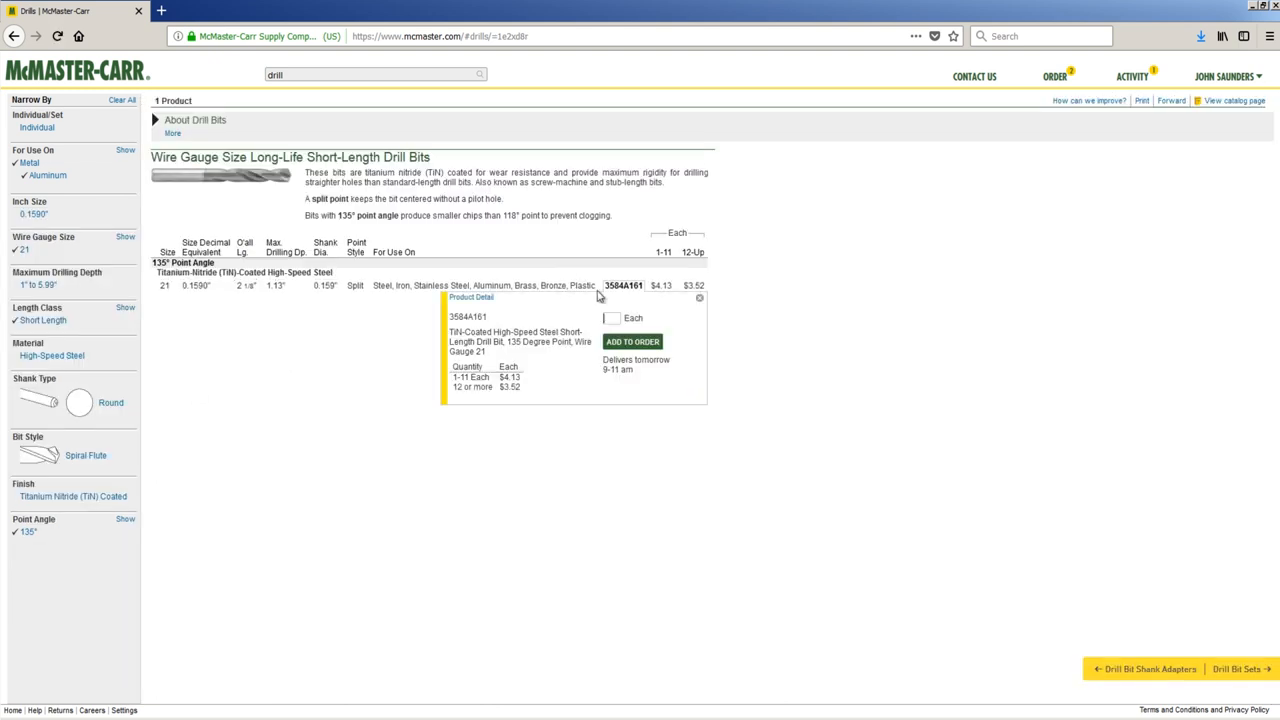
pyautogui.moveTo(368, 200)
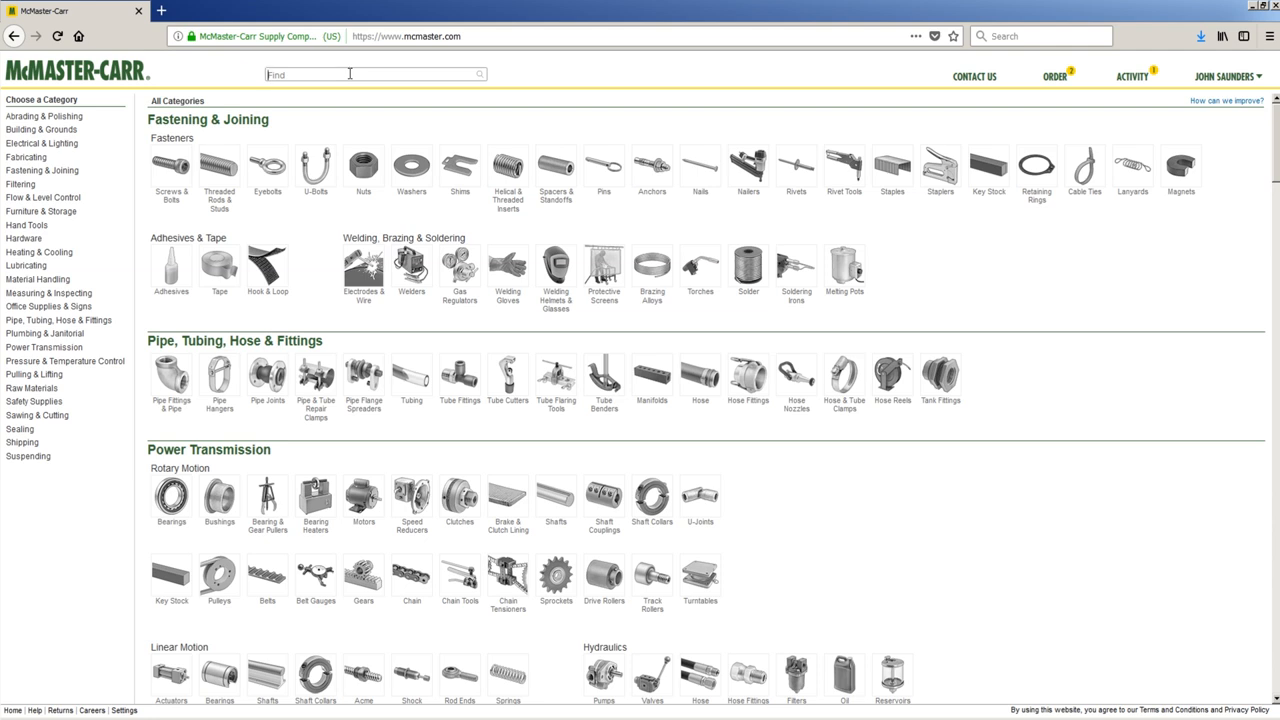
# Search McMaster-Carr for 'drill' and bring up the 7/32" carbide jobbers' drill bit details
pyautogui.write('drill')
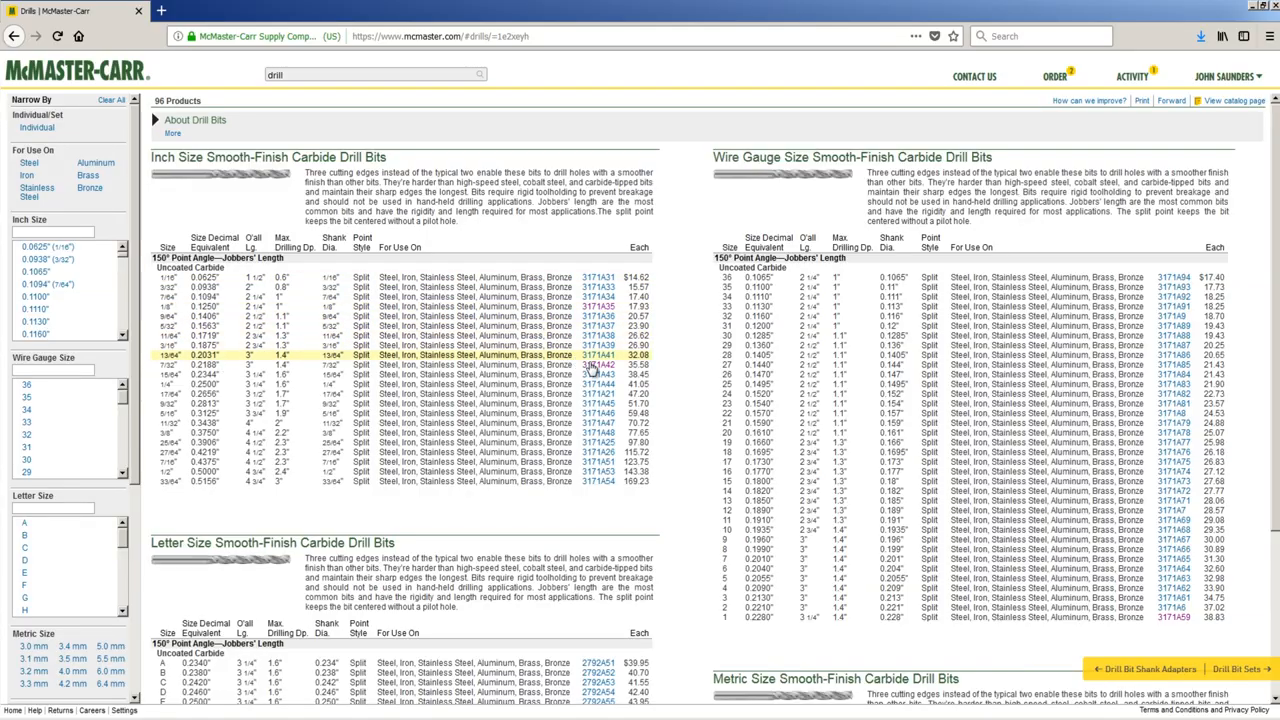
pyautogui.click(596, 356)
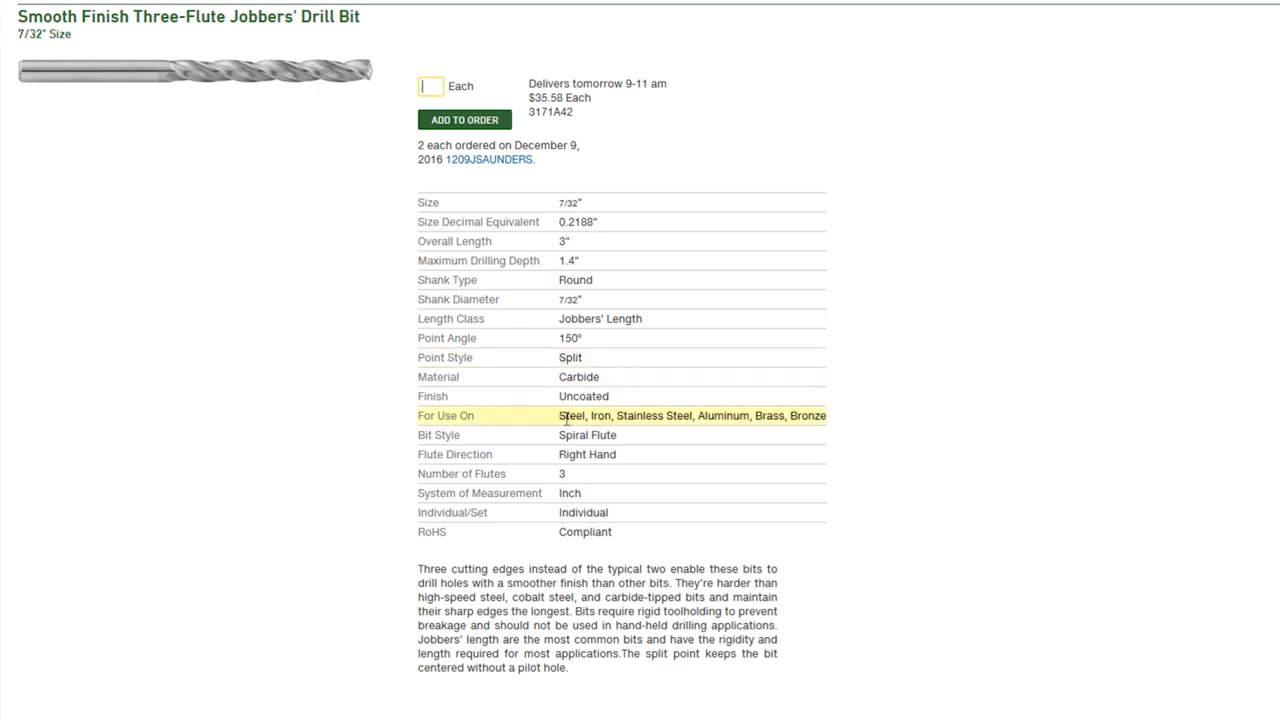
pyautogui.moveTo(564, 418)
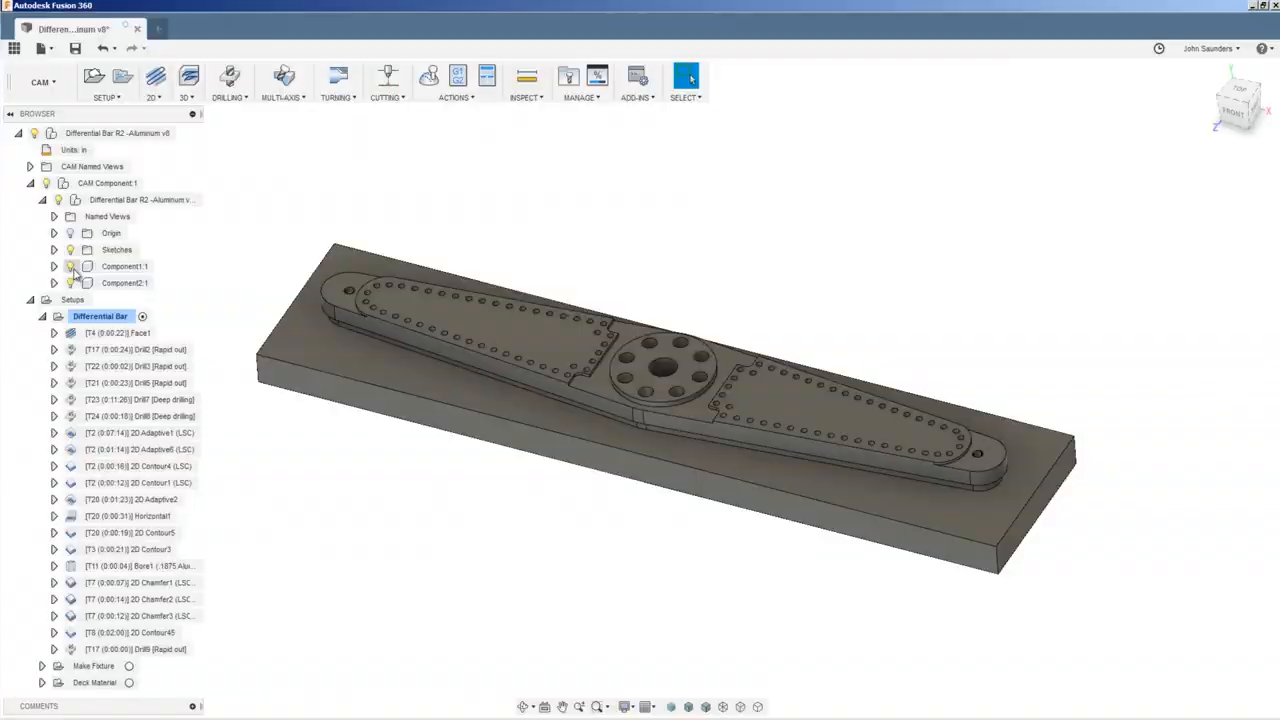
# Hide Component1 and measure the tapered pocket face area, about 6 square inches
pyautogui.click(70, 266)
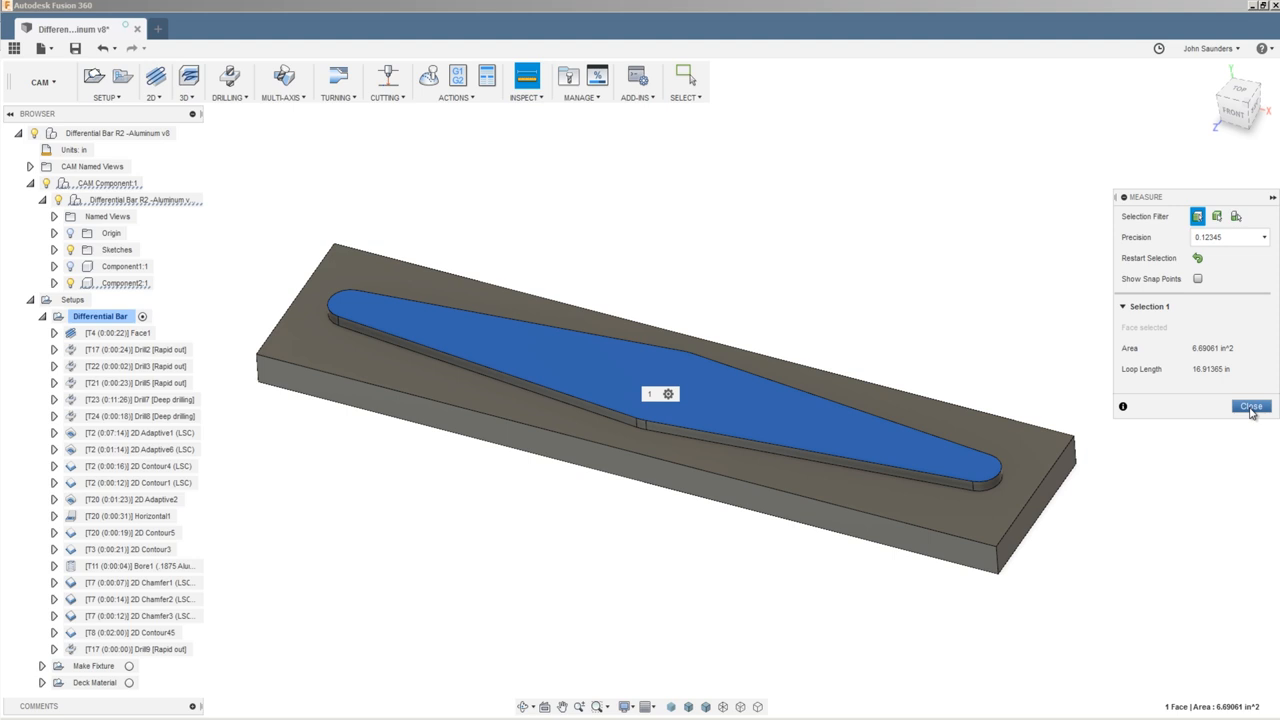
pyautogui.click(1252, 408)
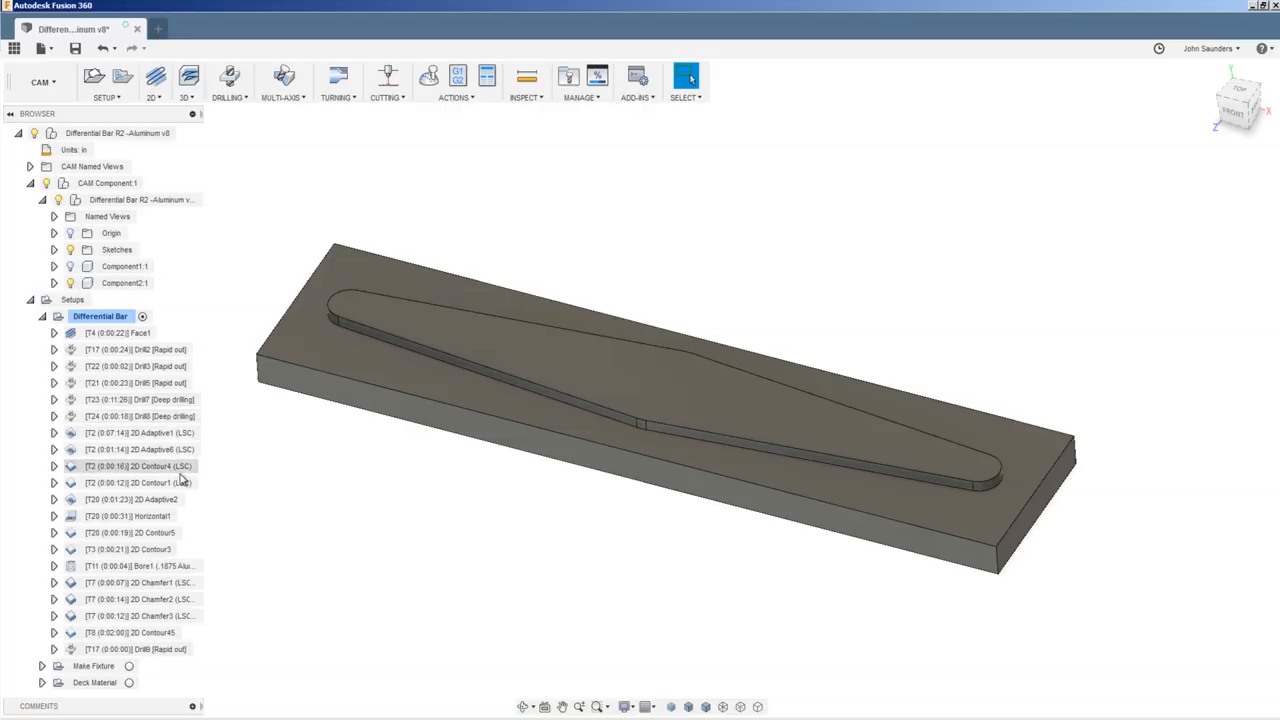
# Show the 2D Contour4 toolpath around the pocket outline in the CAM browser
pyautogui.click(136, 466)
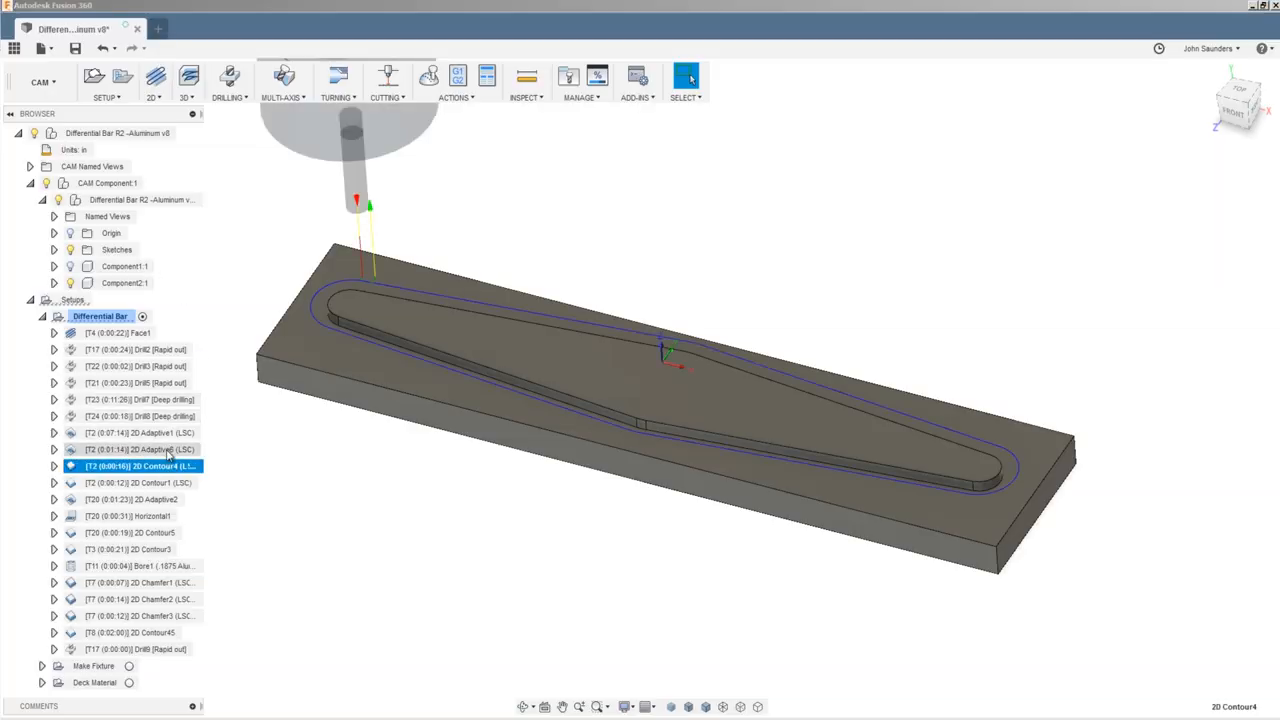
pyautogui.click(140, 432)
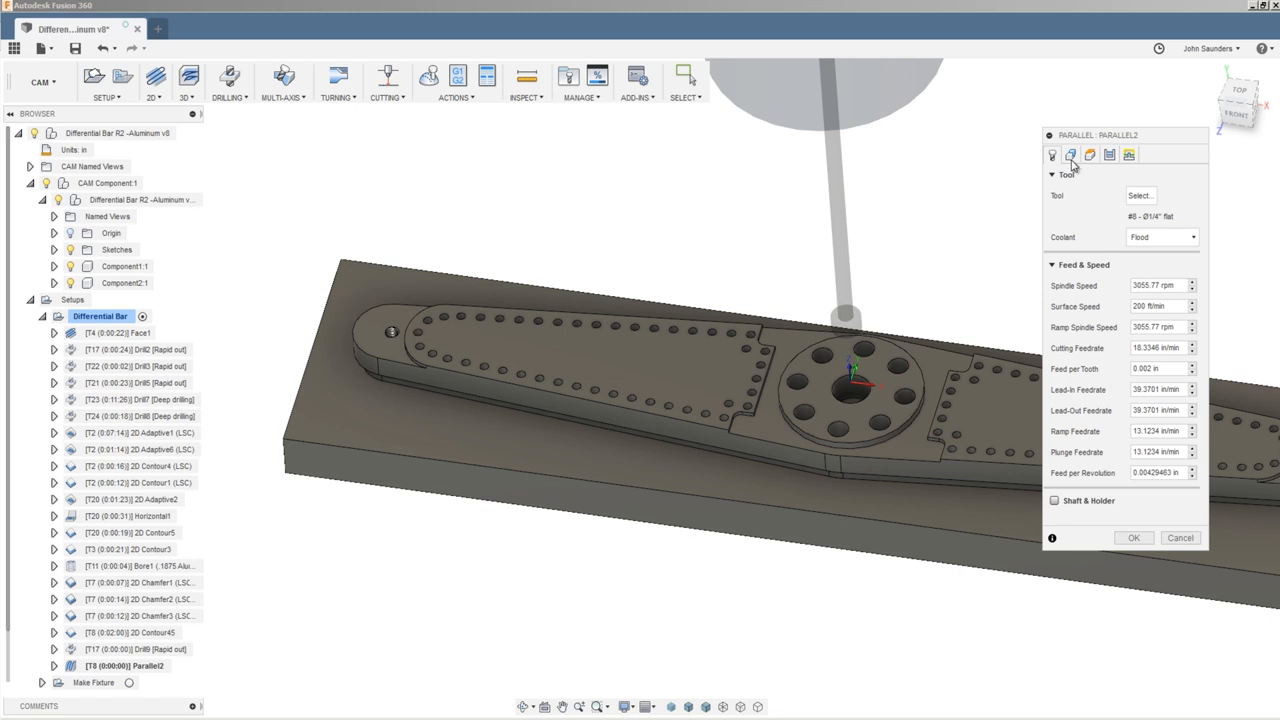
# Chain-select the left arm boundary as Parallel2's geometry and generate the toolpath
pyautogui.click(1072, 154)
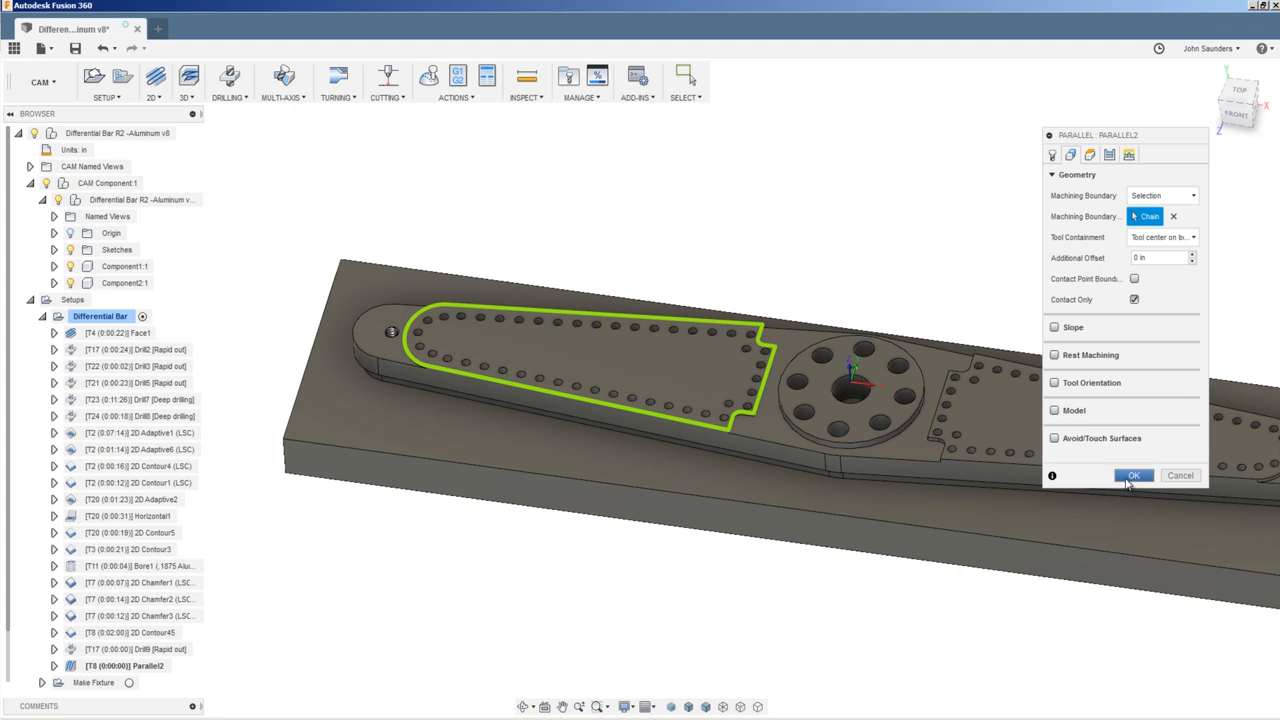
pyautogui.click(1134, 476)
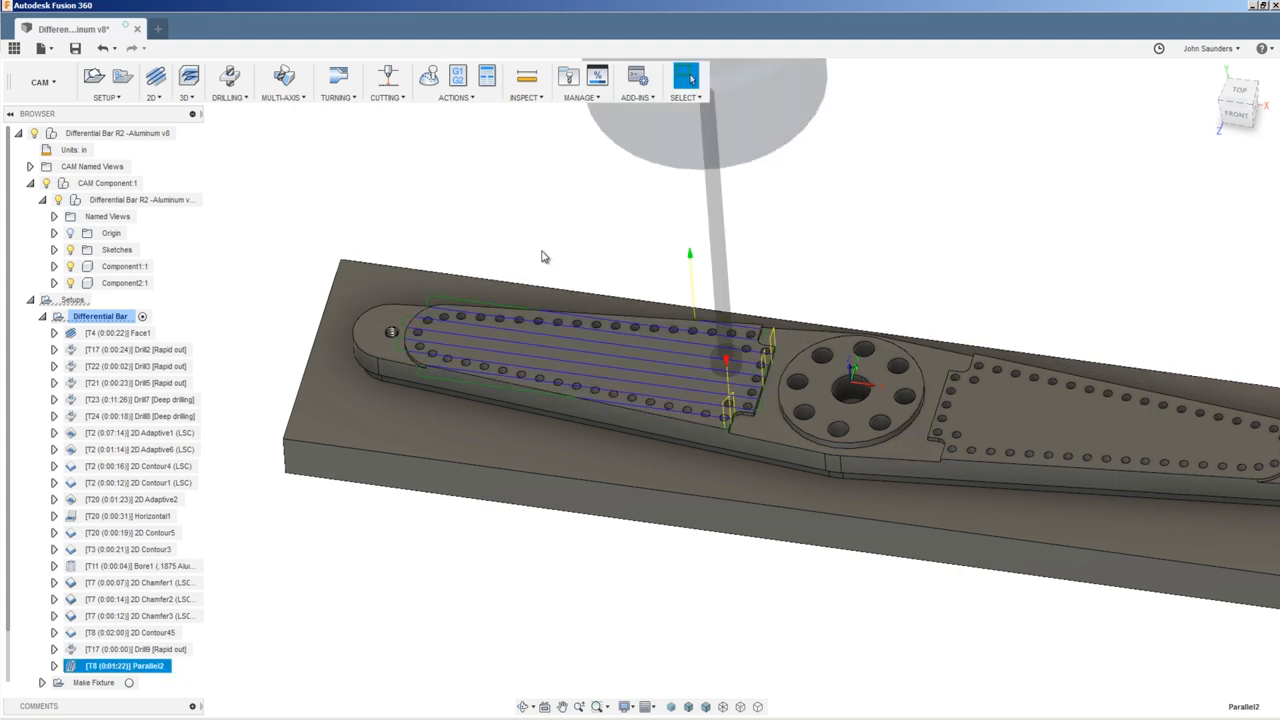
pyautogui.rightClick(118, 666)
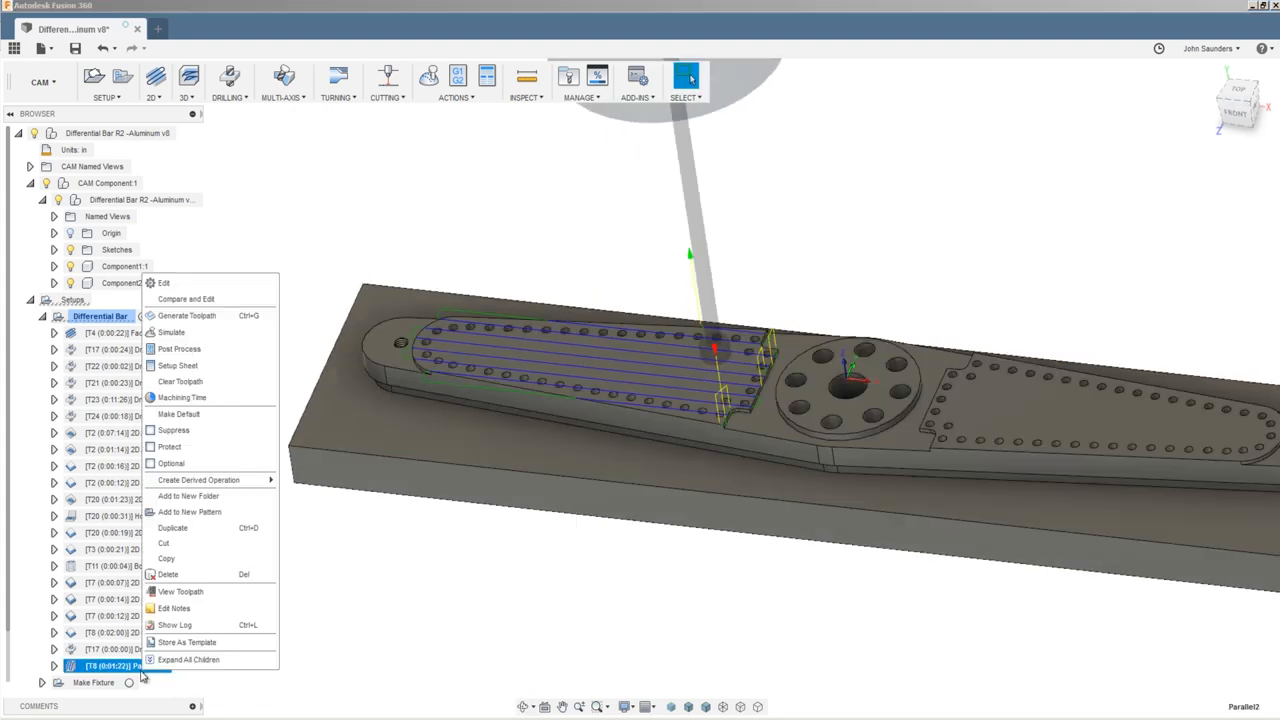
# Reduce the Parallel2 stepover to 0.05 in and regenerate the denser toolpath
pyautogui.click(164, 284)
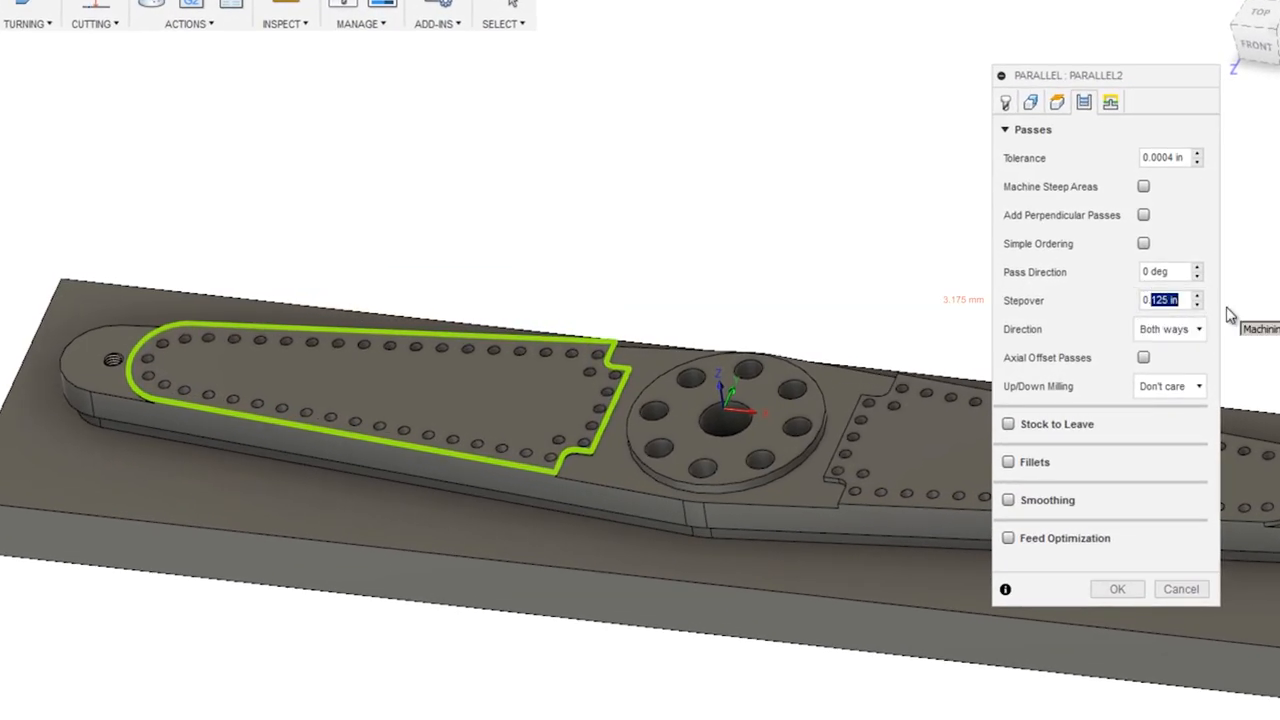
pyautogui.write('0.05')
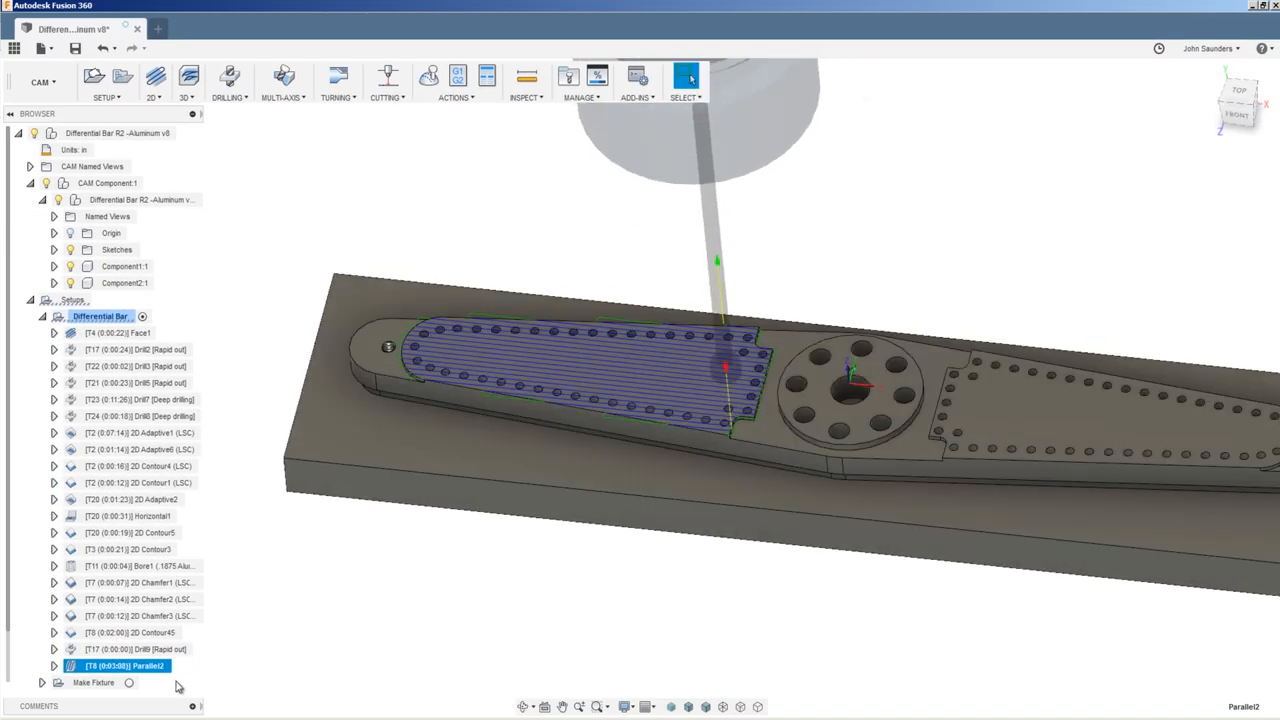
pyautogui.doubleClick(116, 664)
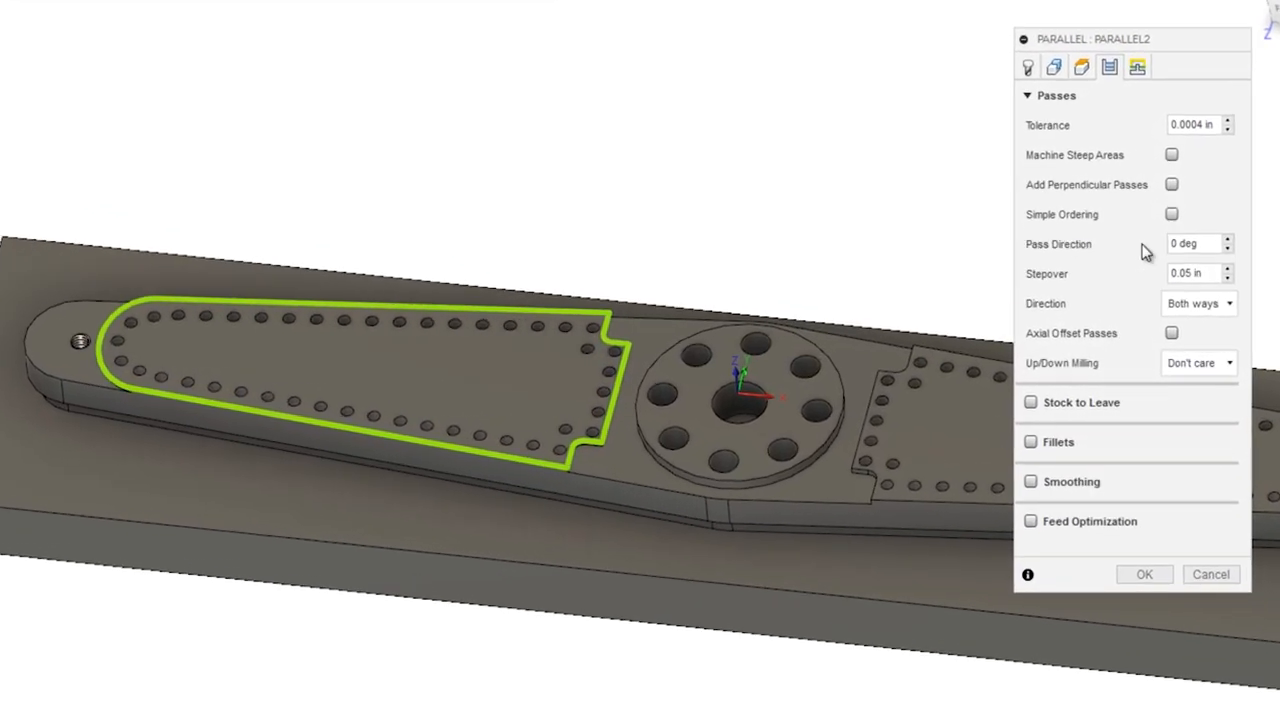
pyautogui.click(1196, 244)
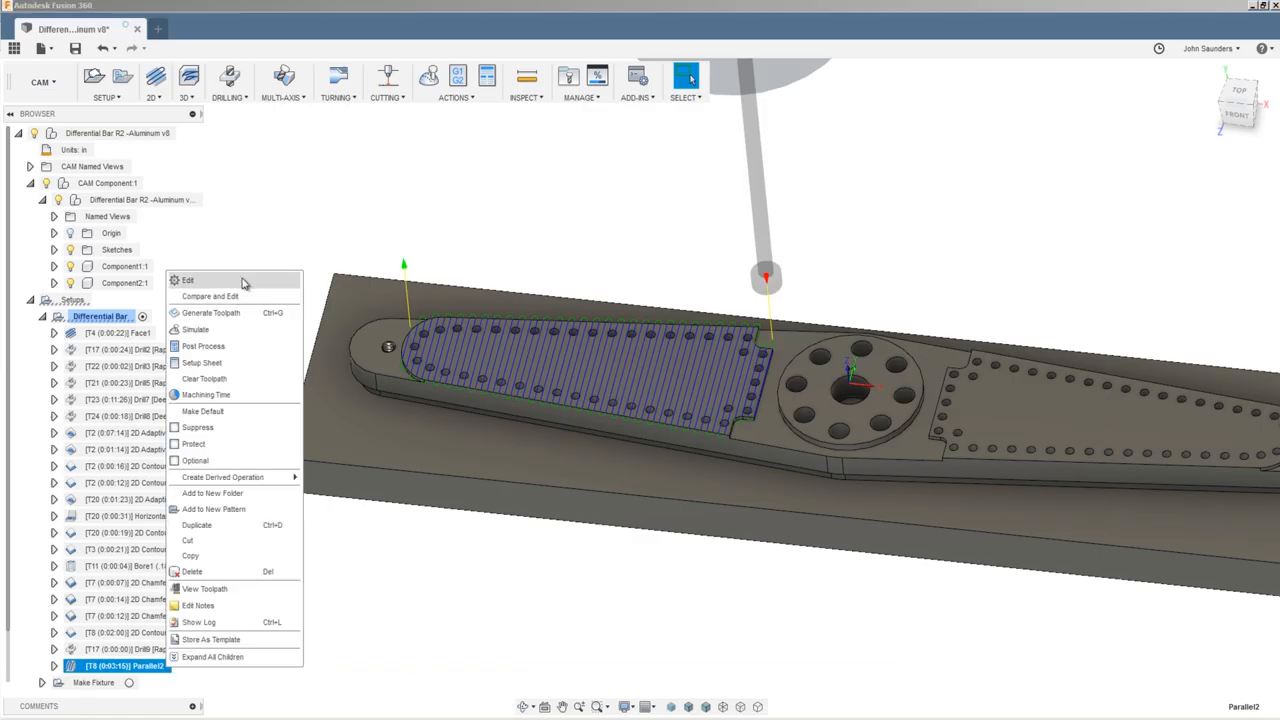
pyautogui.click(188, 280)
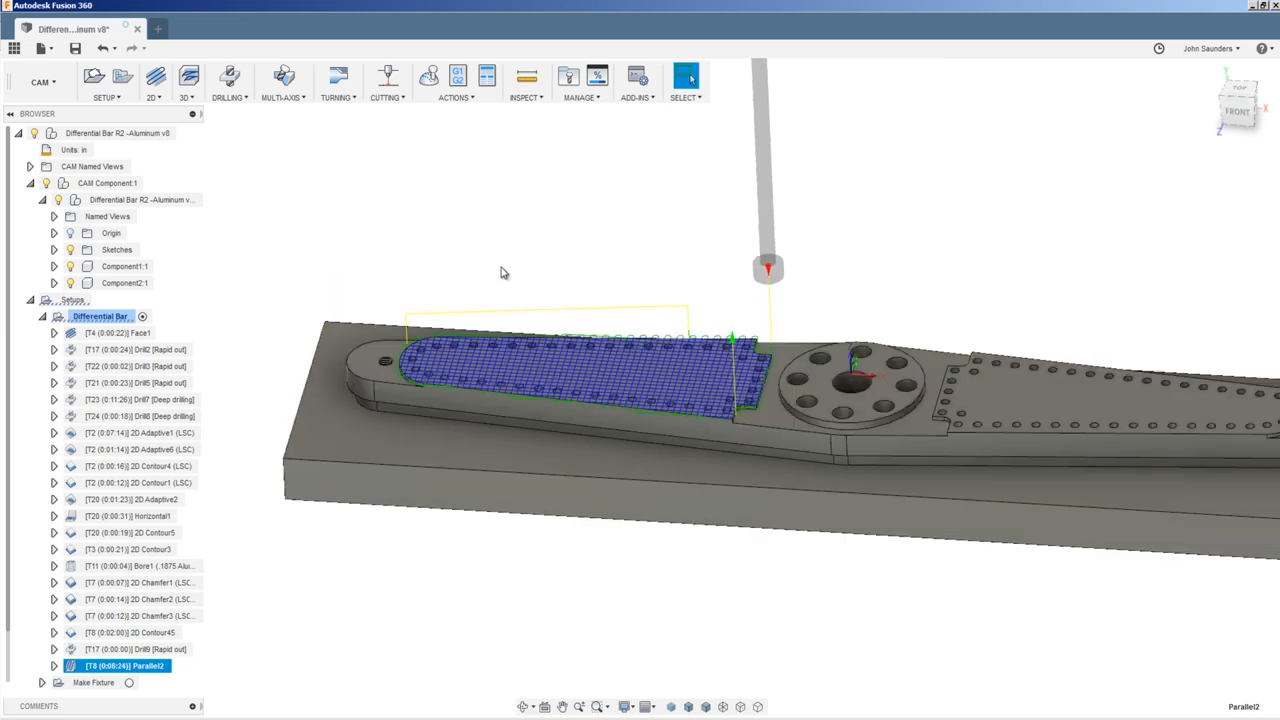
# Drop down the 2D milling operation list from the CAM toolbar
pyautogui.click(152, 82)
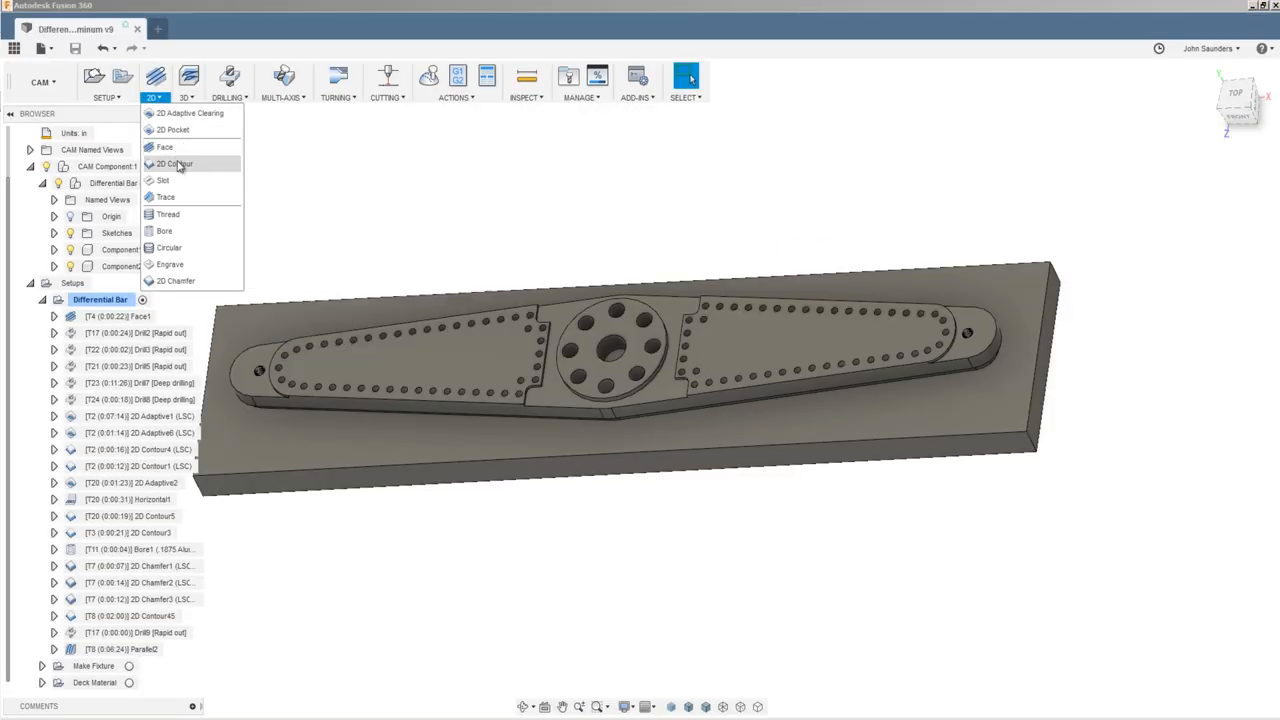
# Start a 2D Contour and select the step edge chain beside the hub as an open contour
pyautogui.click(176, 164)
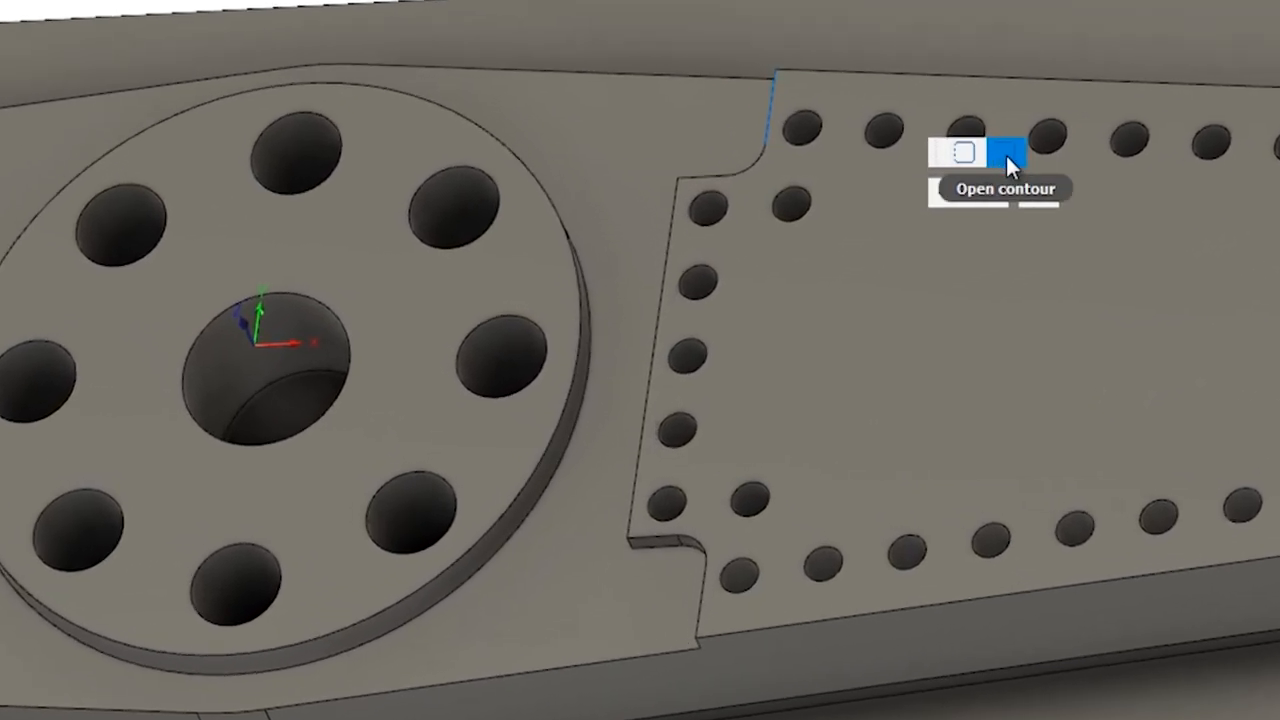
pyautogui.click(1010, 152)
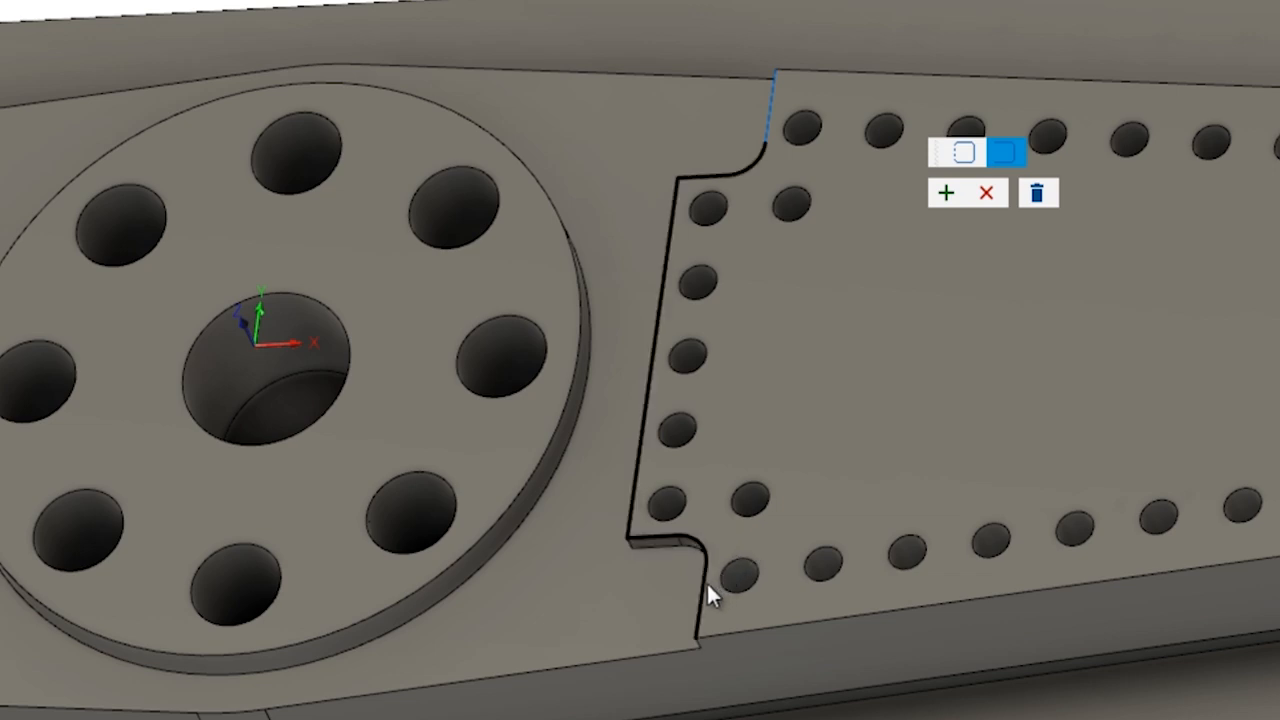
pyautogui.moveTo(712, 596)
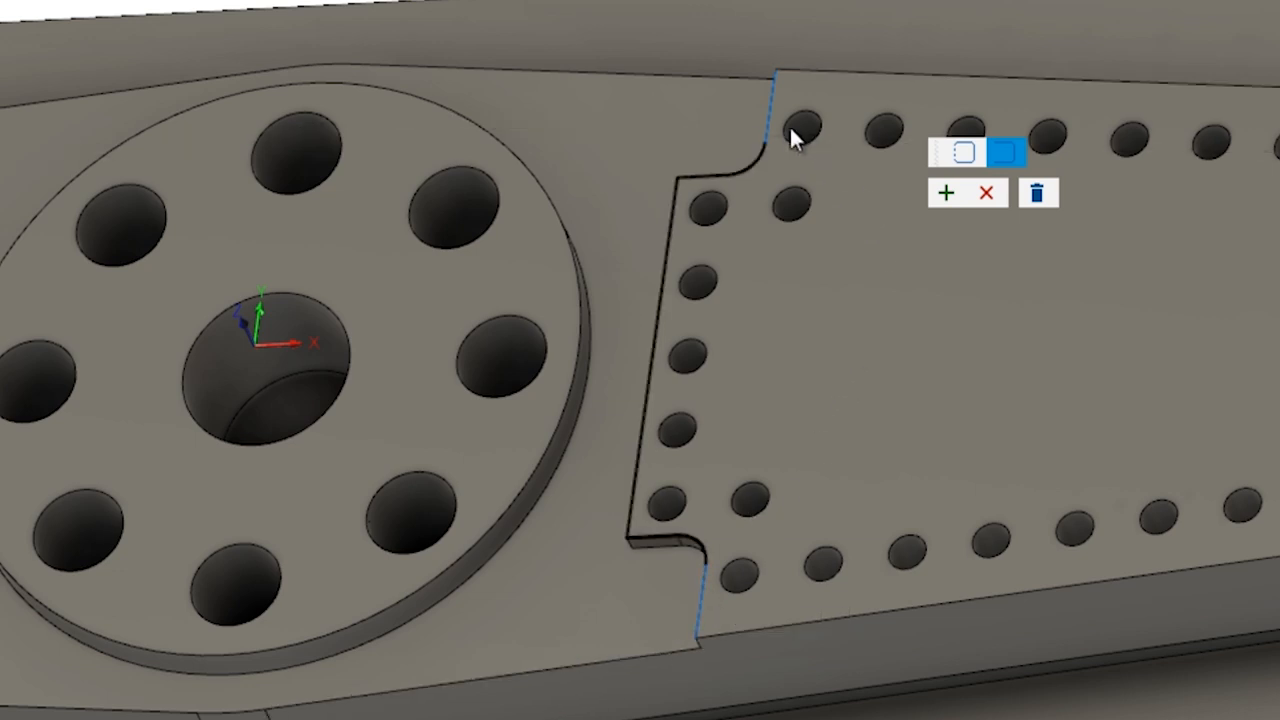
pyautogui.moveTo(940, 280)
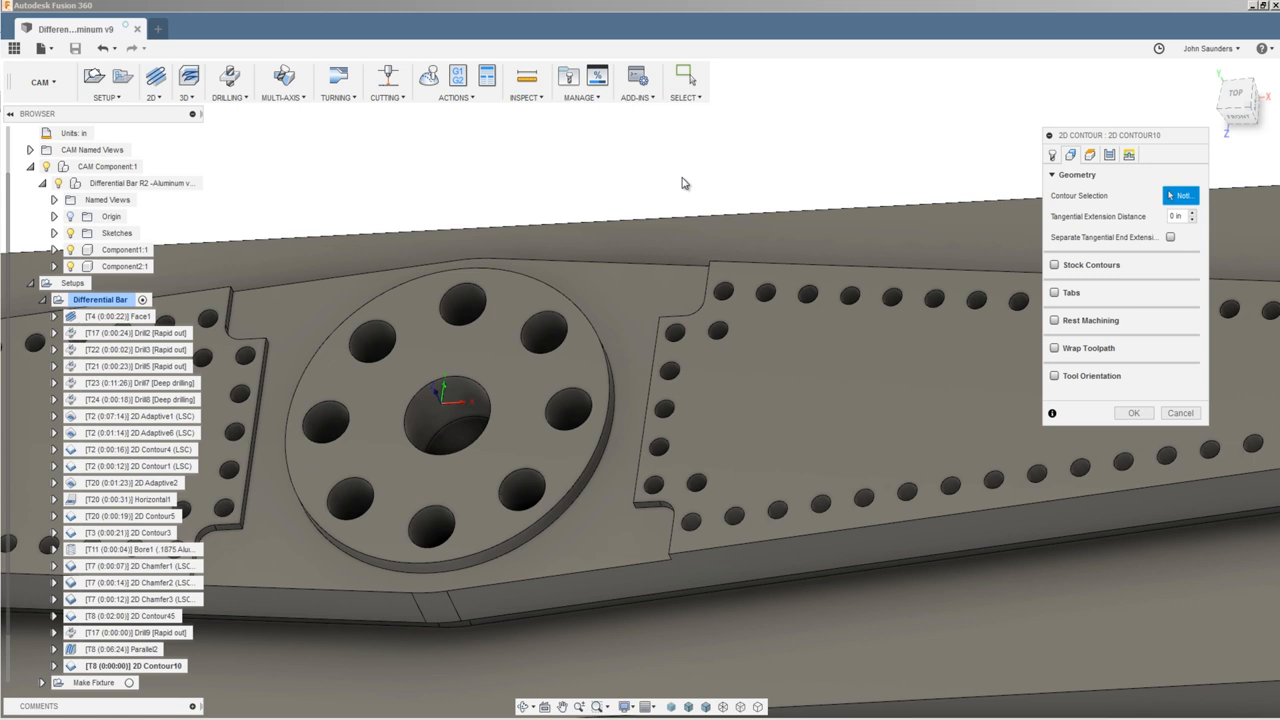
pyautogui.moveTo(704, 218)
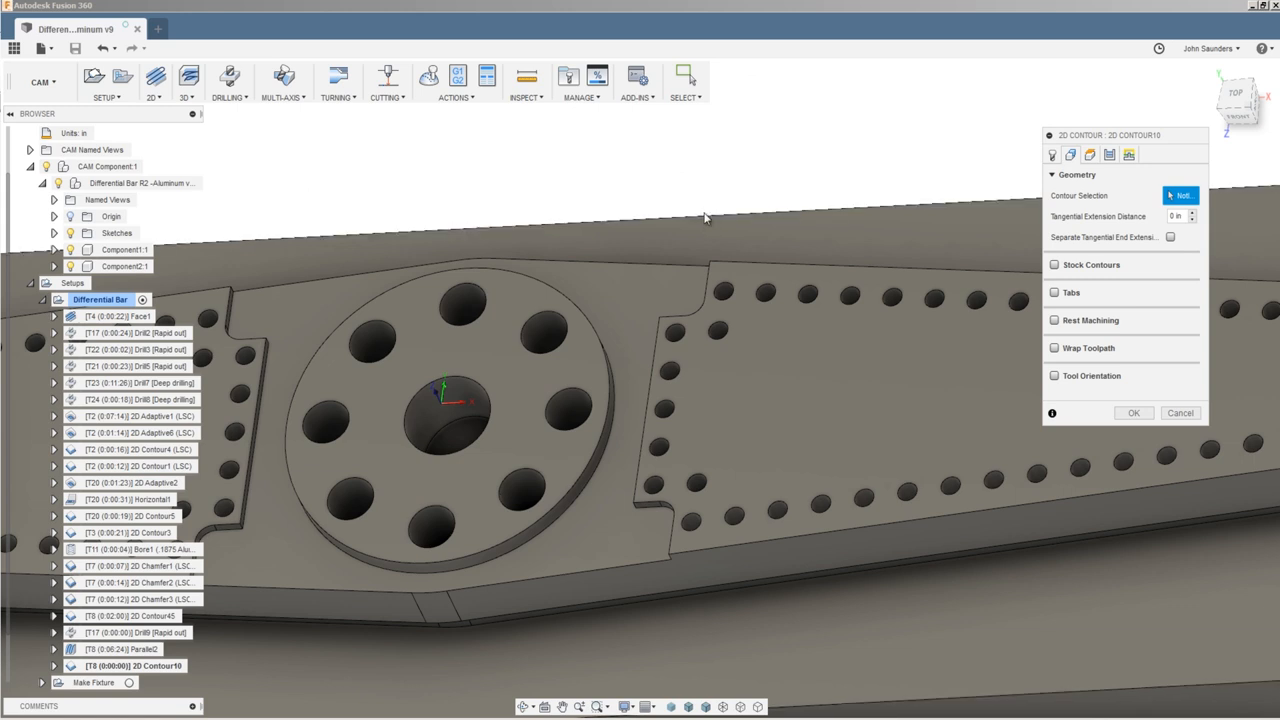
pyautogui.moveTo(716, 168)
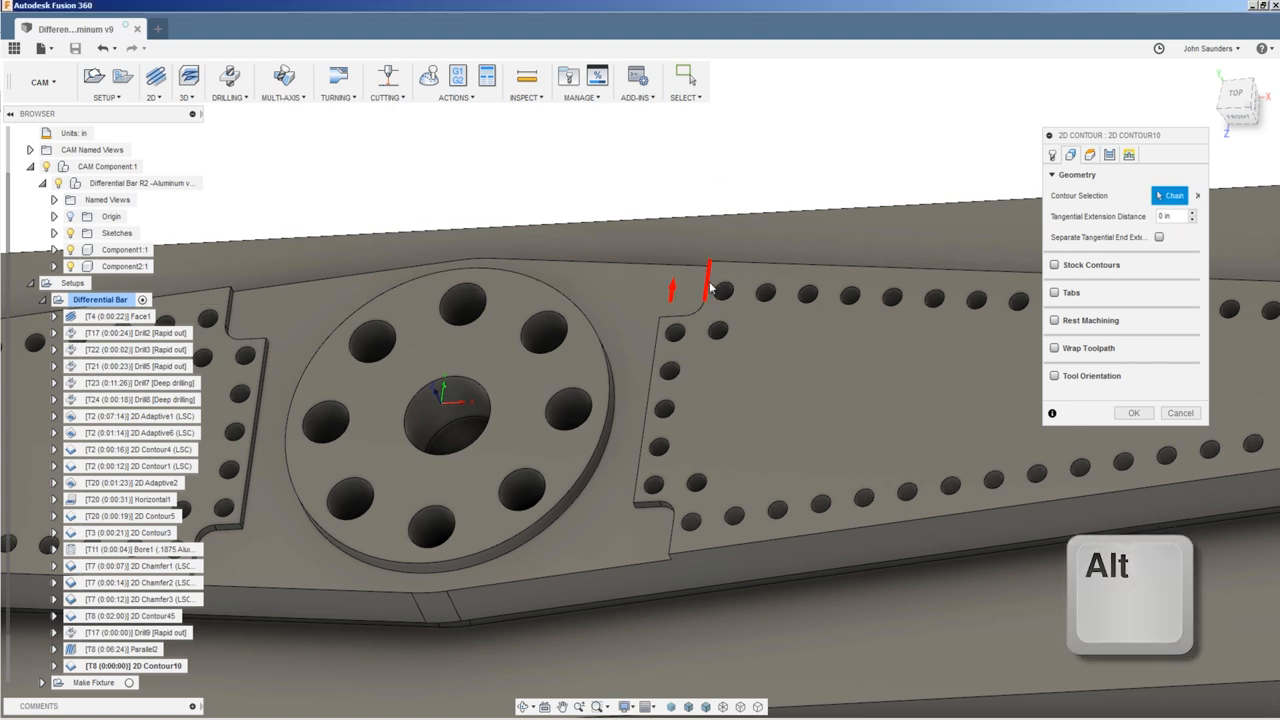
# Adjust the contour selection and accept to create the 2D Contour10 toolpath
pyautogui.click(712, 290)
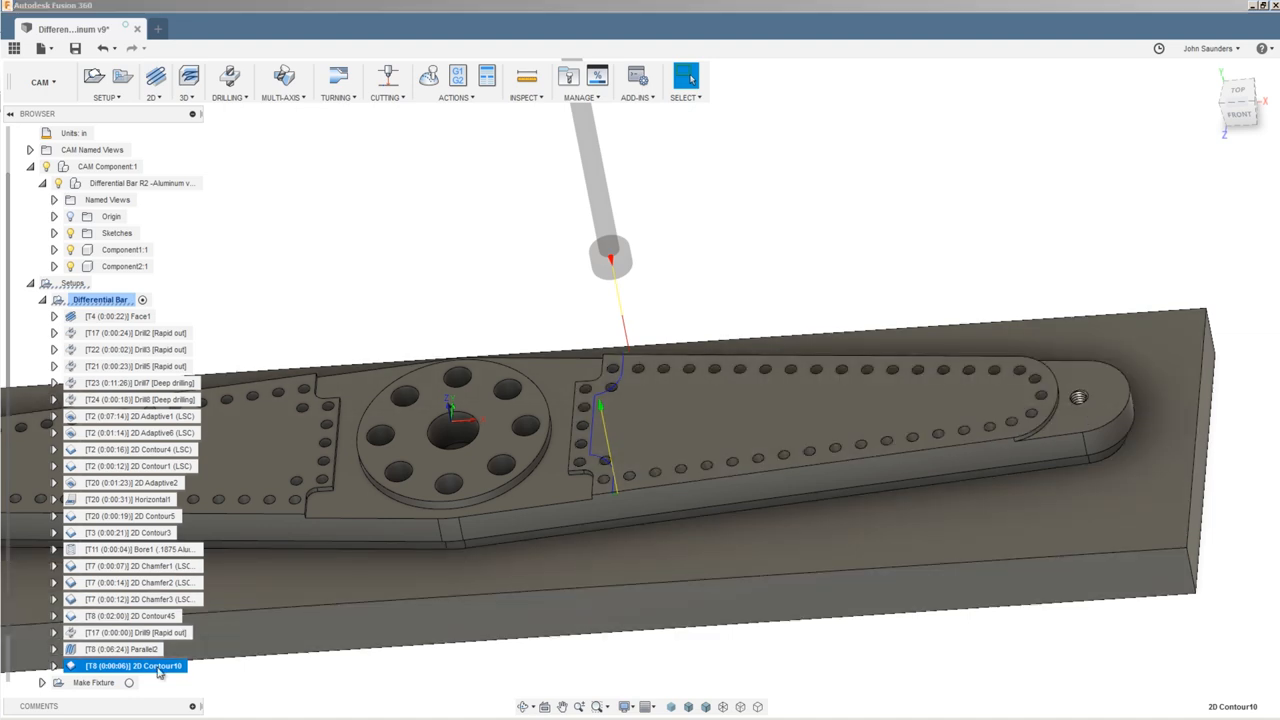
# Add a stock contour chained around the right arm outline to 2D Contour10 and regenerate it
pyautogui.doubleClick(130, 664)
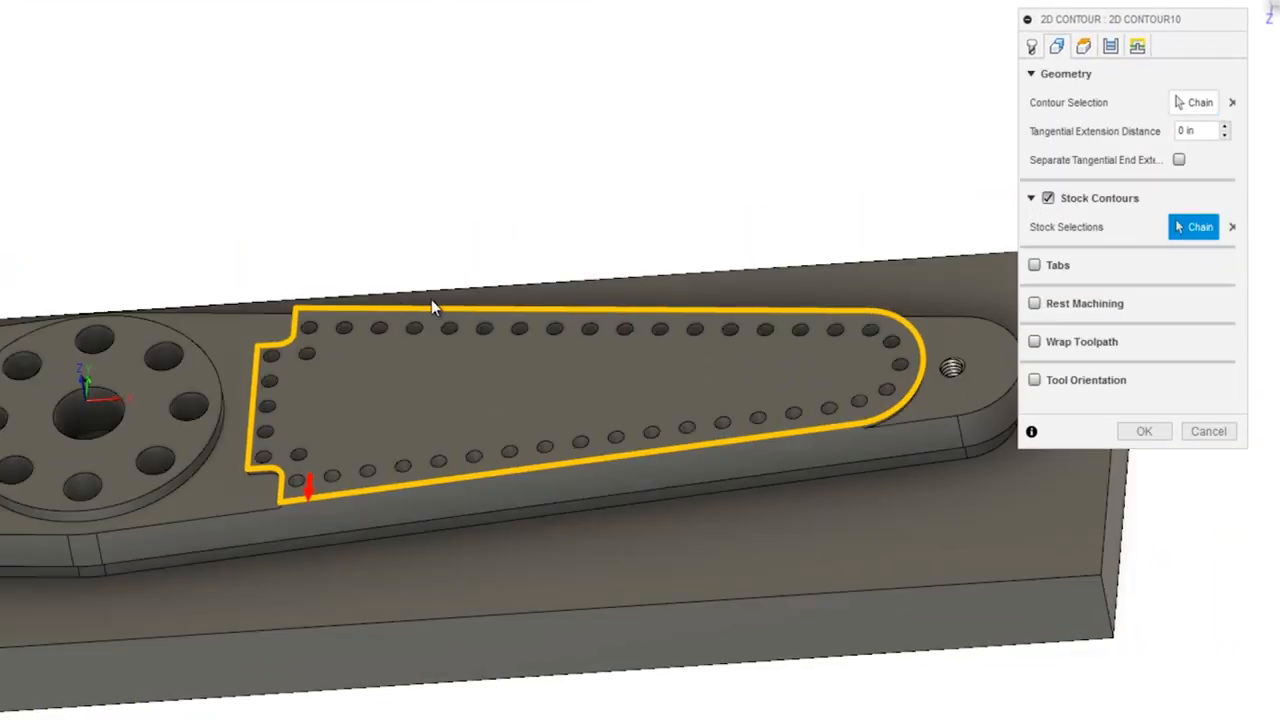
pyautogui.click(1110, 46)
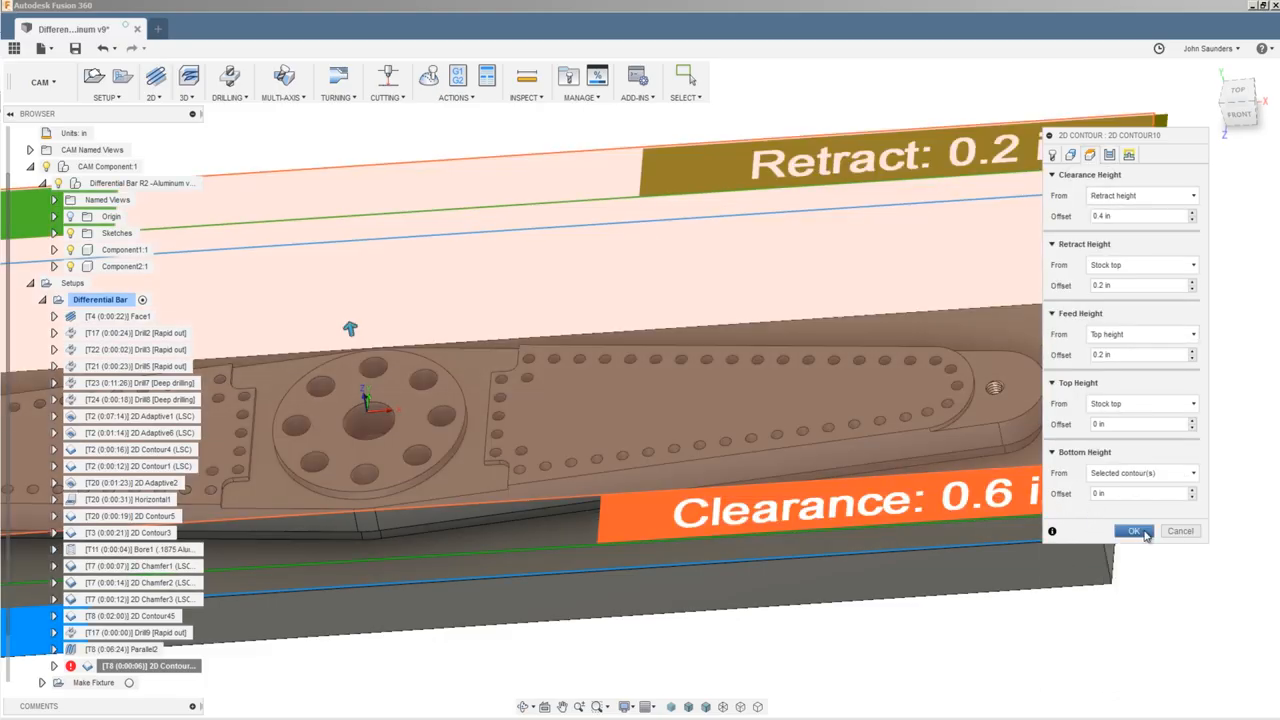
pyautogui.click(1132, 532)
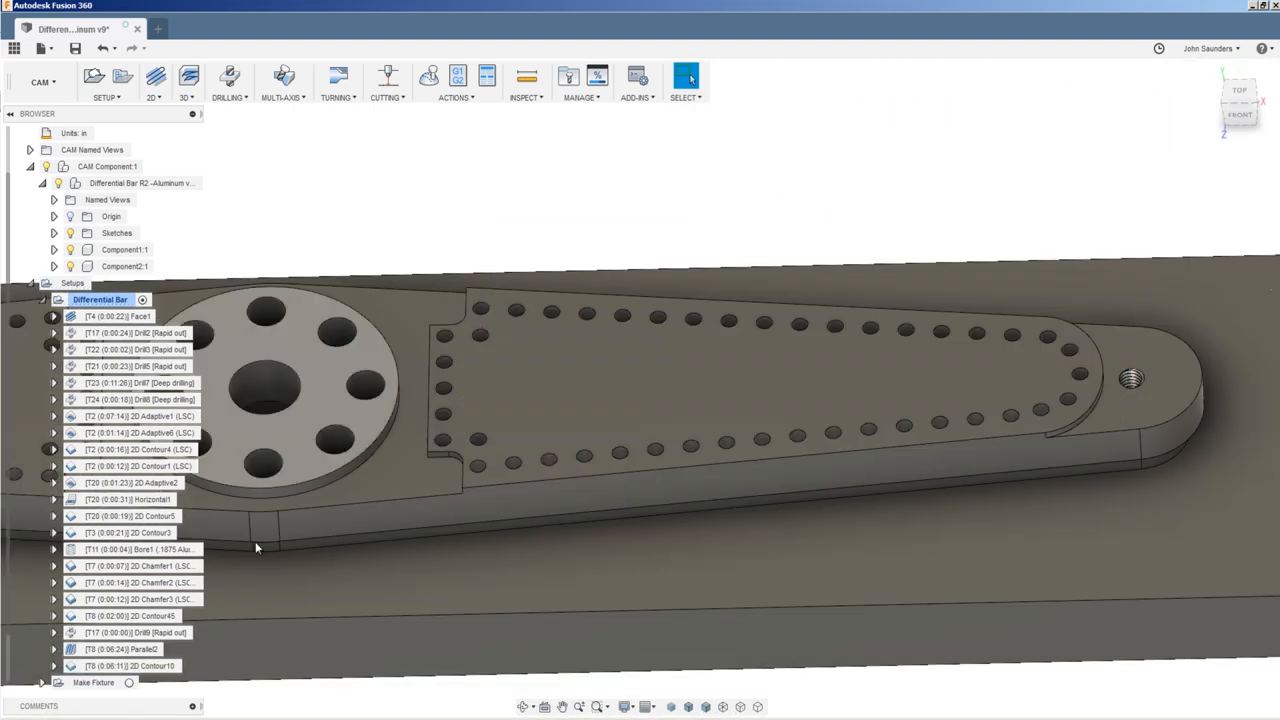
pyautogui.click(130, 664)
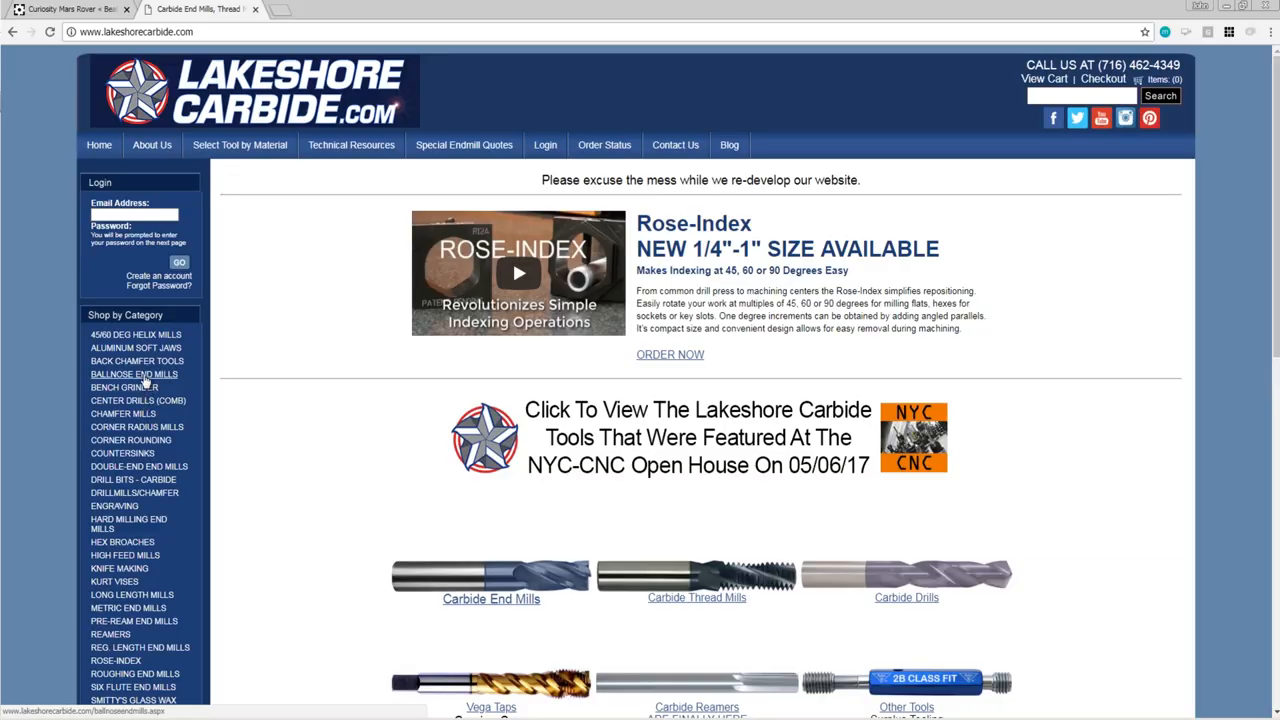
# Show the Back Chamfer Tools category from Lakeshore Carbide's Shop by Category sidebar
pyautogui.click(136, 360)
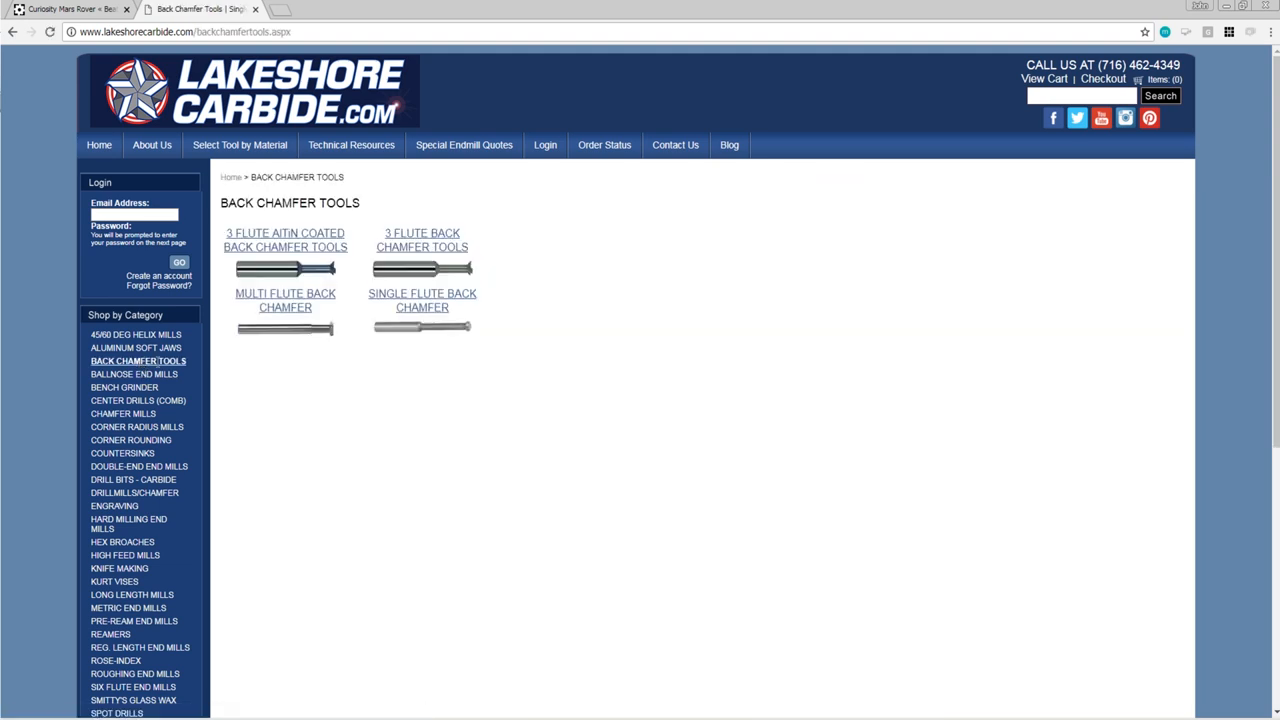